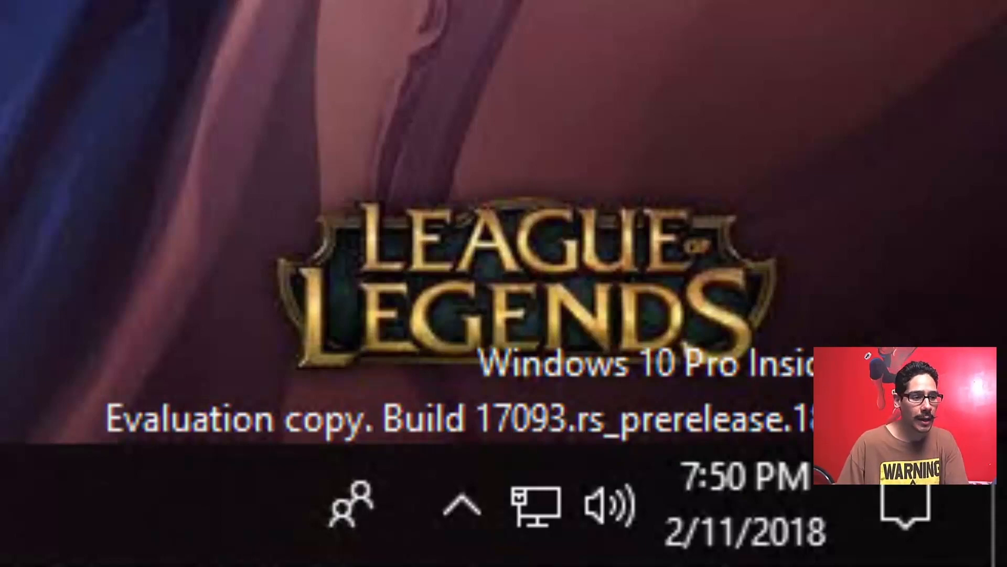
Reach Apps > Video playback via Action Center's All settings and review lighting and HDR streaming toggles.
{"action": "left_click", "coordinate": [13, 553]}
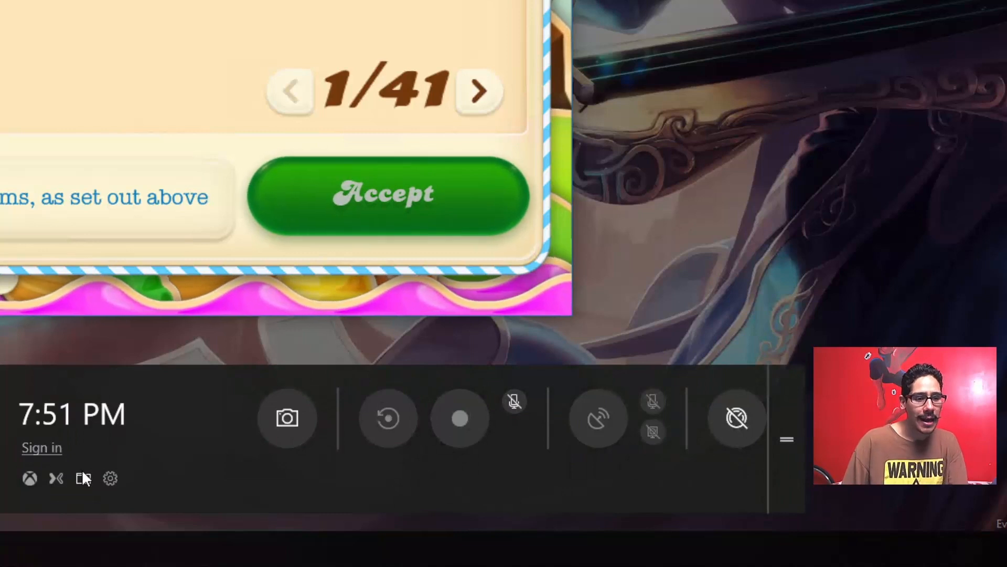
{"action": "mouse_move", "coordinate": [84, 478]}
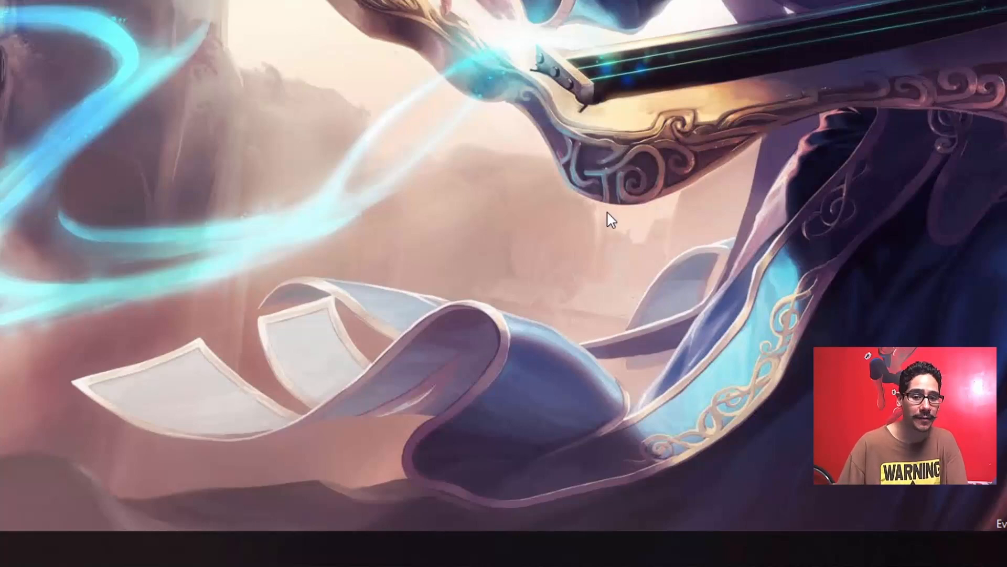
{"action": "left_click", "coordinate": [941, 528]}
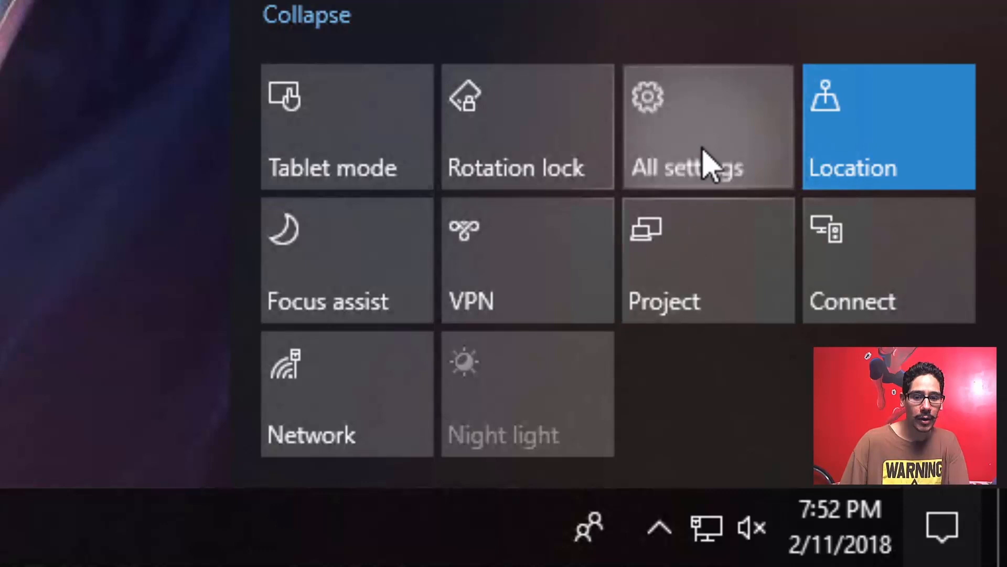
{"action": "left_click", "coordinate": [685, 127]}
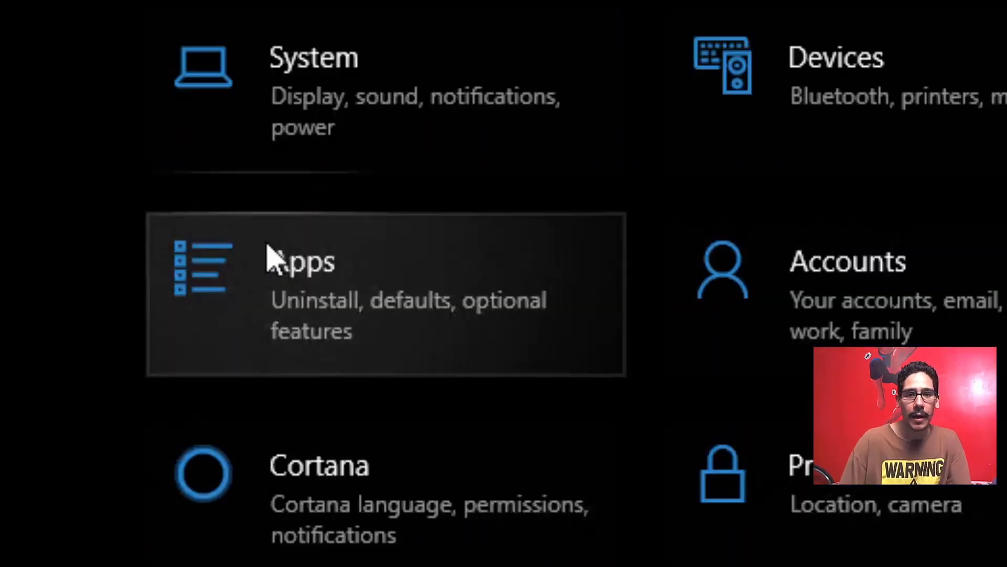
{"action": "left_click", "coordinate": [302, 260]}
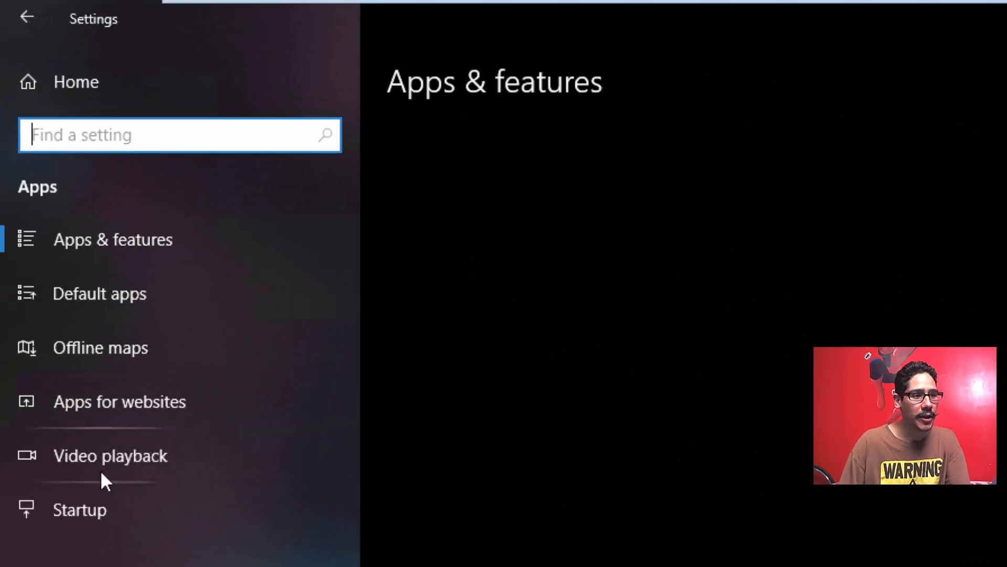
{"action": "left_click", "coordinate": [110, 454]}
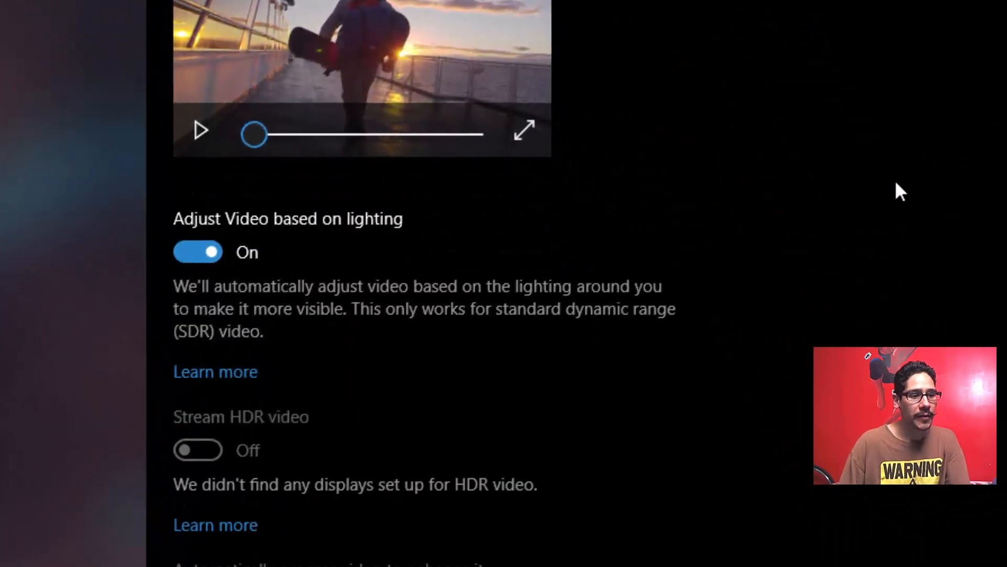
{"action": "scroll", "scroll_direction": "down", "scroll_amount": 3}
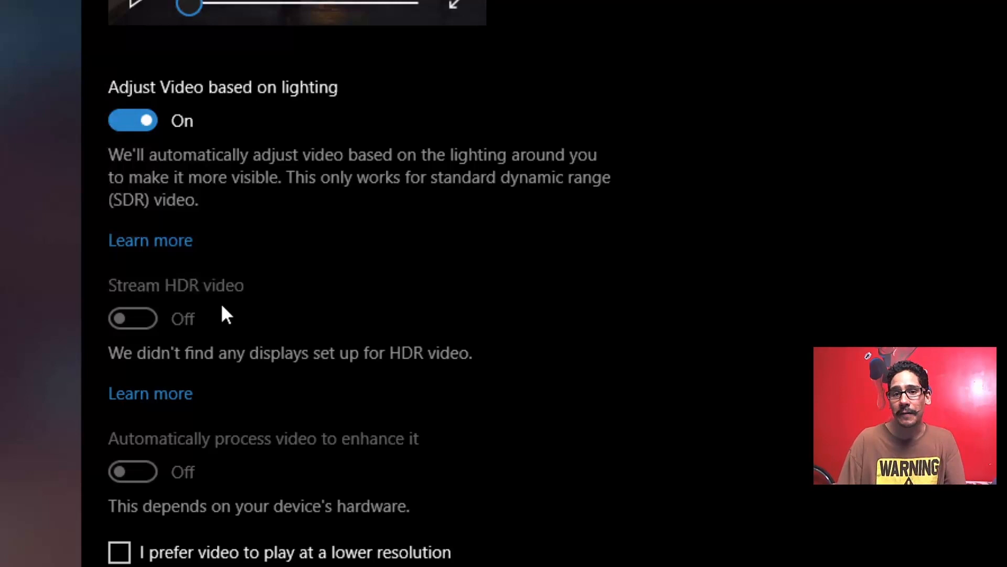
{"action": "mouse_move", "coordinate": [170, 313]}
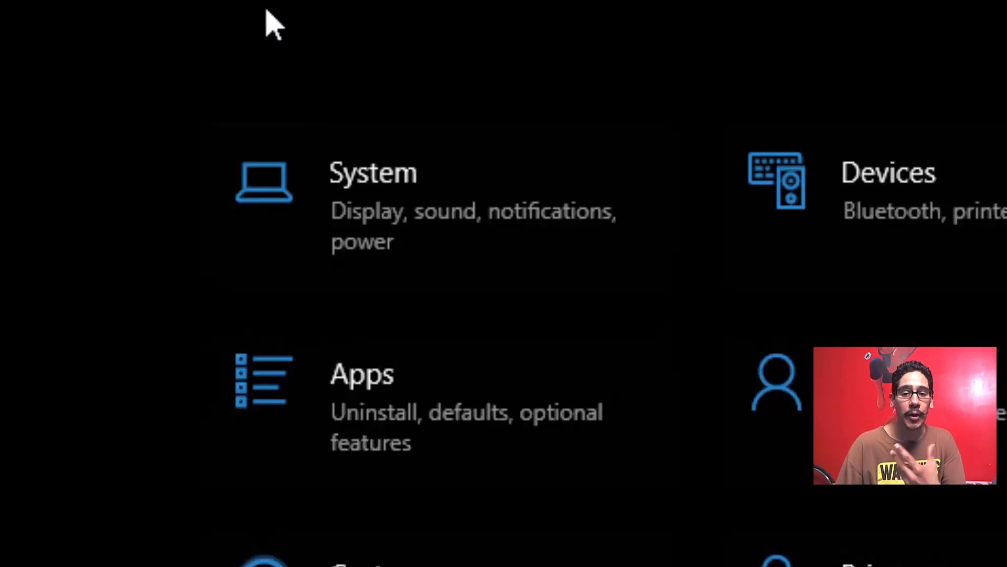
Go to System > Display and follow the Advanced graphics settings link showing fullscreen optimizations.
{"action": "left_click", "coordinate": [372, 187]}
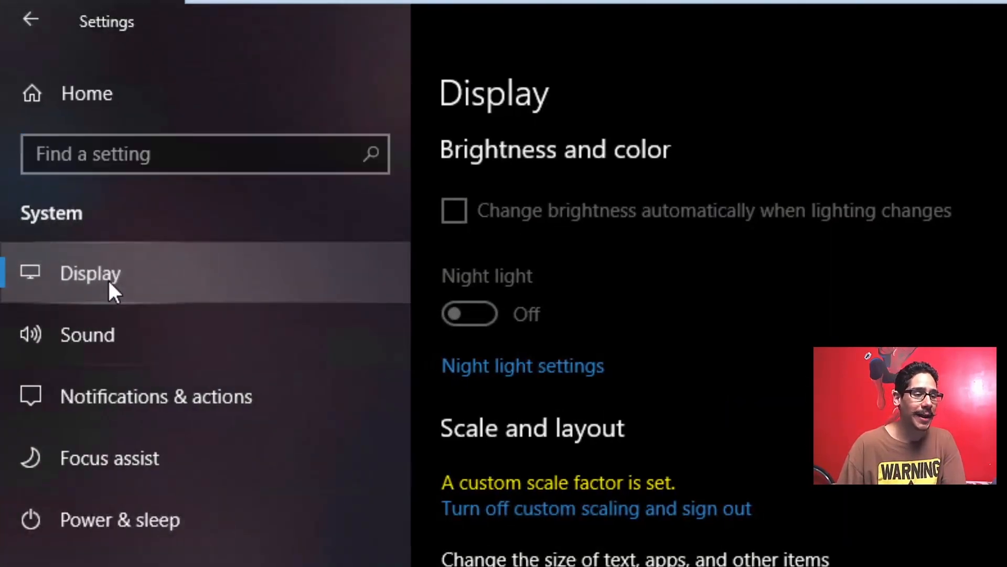
{"action": "mouse_move", "coordinate": [808, 397]}
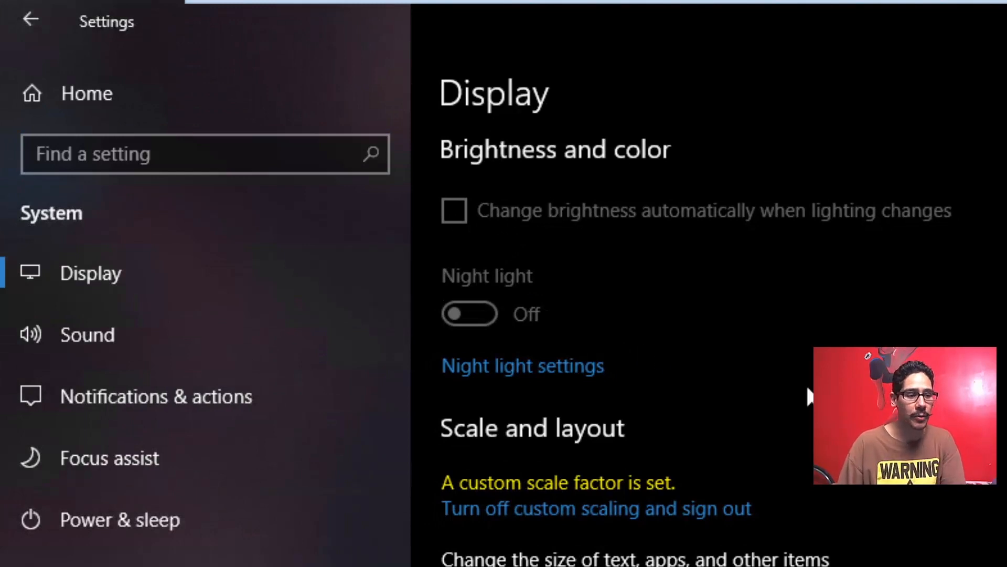
{"action": "scroll", "scroll_direction": "down", "scroll_amount": 3}
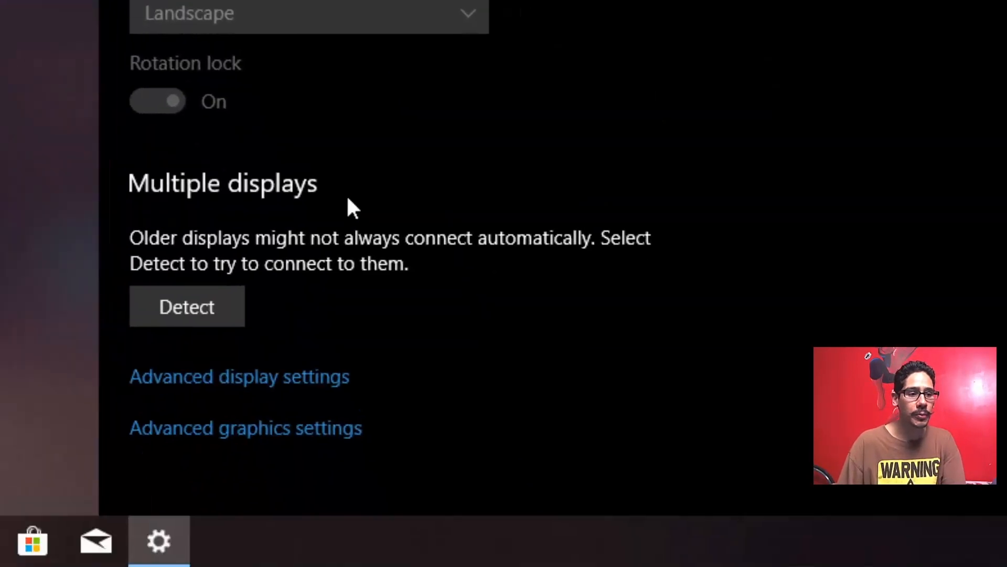
{"action": "mouse_move", "coordinate": [267, 443]}
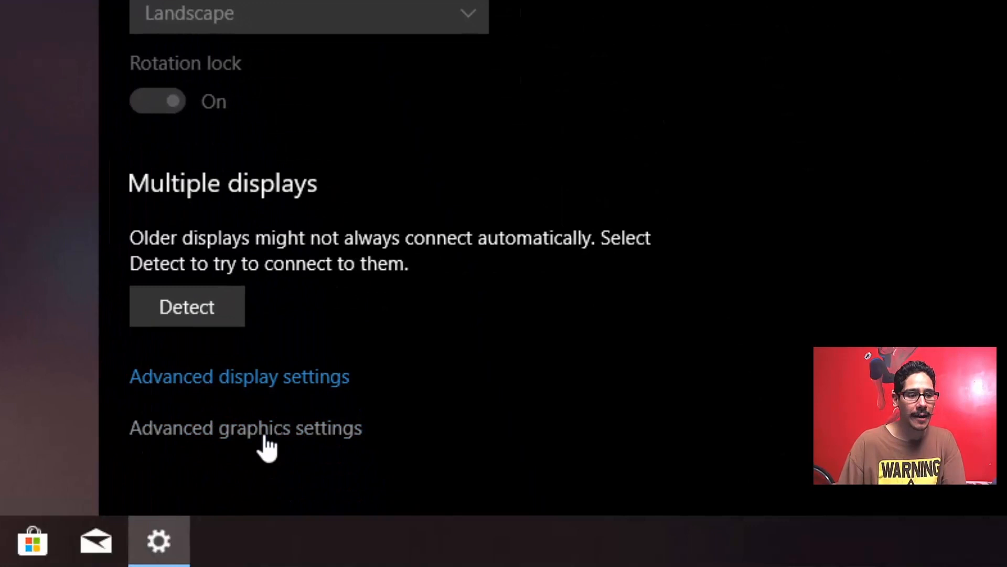
{"action": "left_click", "coordinate": [245, 427]}
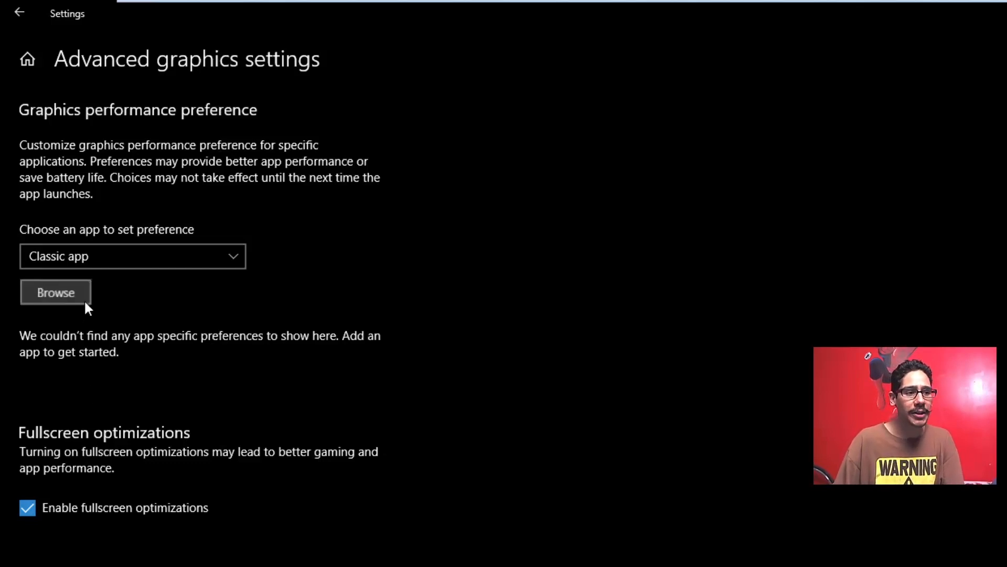
Browse for a classic app, cancel without adding one, and return to Settings Home.
{"action": "left_click", "coordinate": [55, 293]}
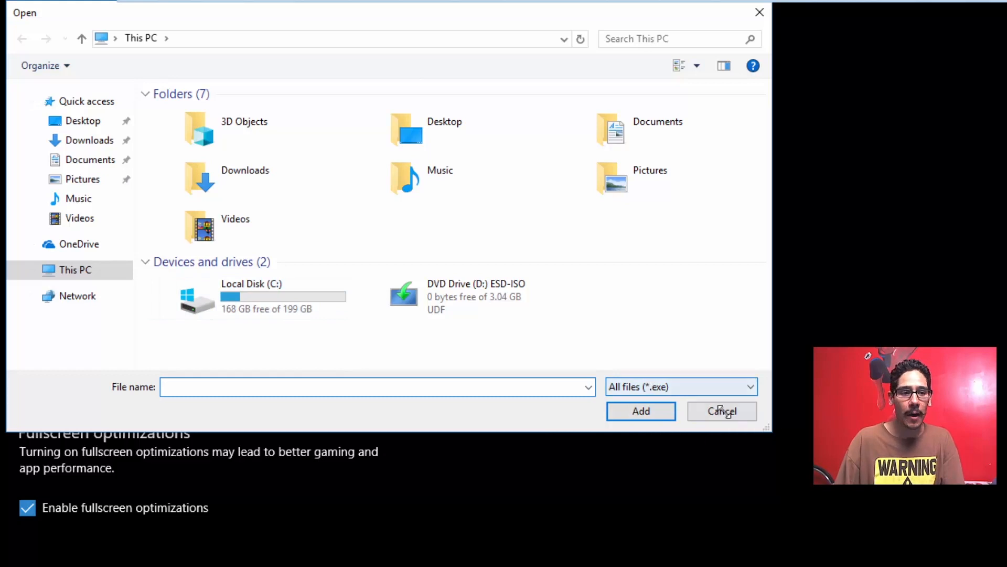
{"action": "left_click", "coordinate": [722, 411]}
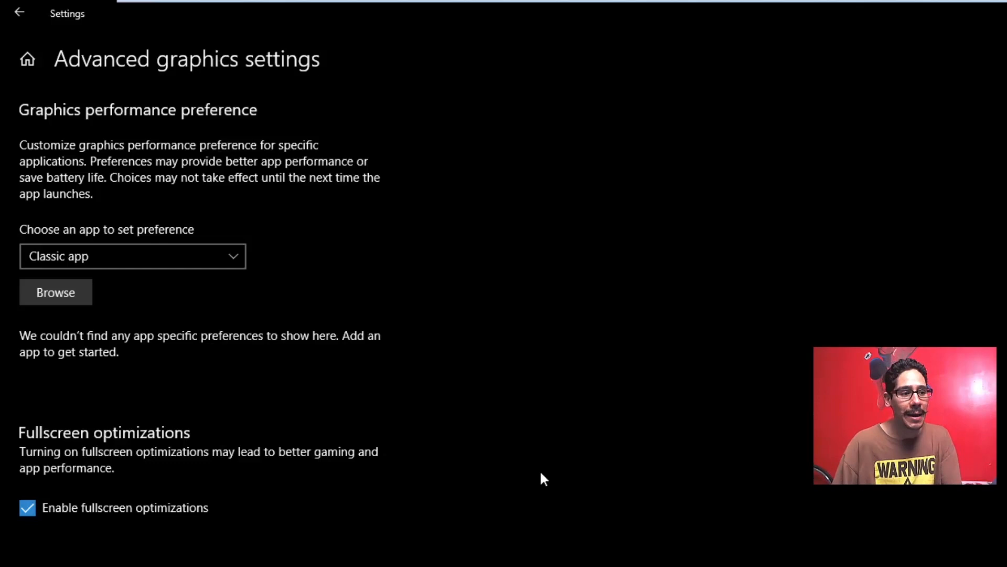
{"action": "mouse_move", "coordinate": [92, 391]}
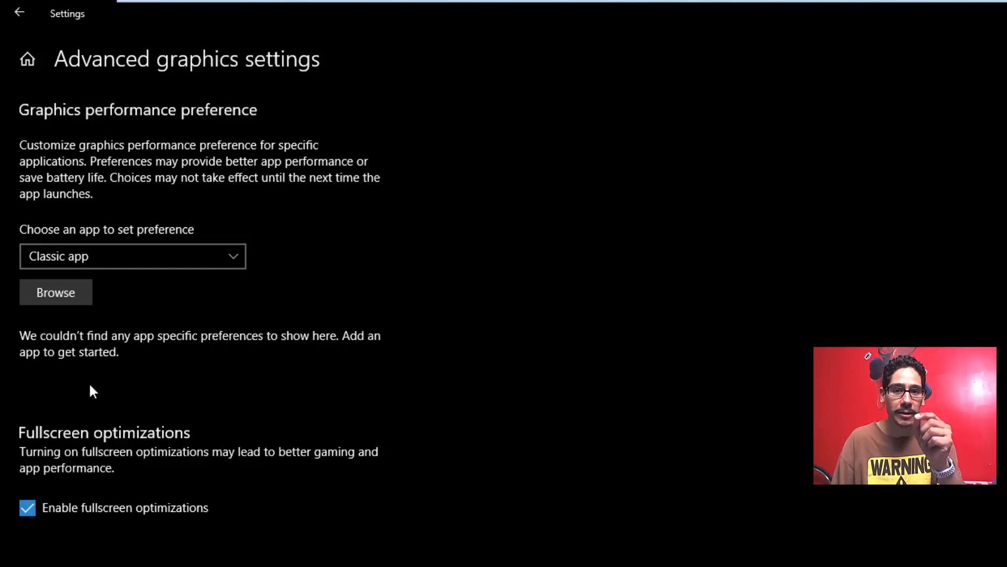
{"action": "left_click", "coordinate": [18, 13]}
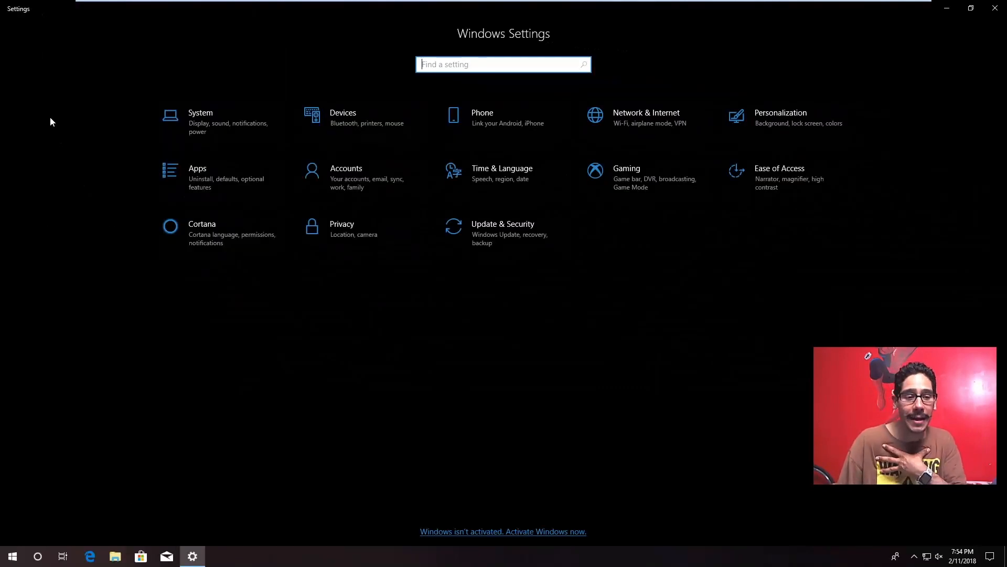
{"action": "mouse_move", "coordinate": [363, 156]}
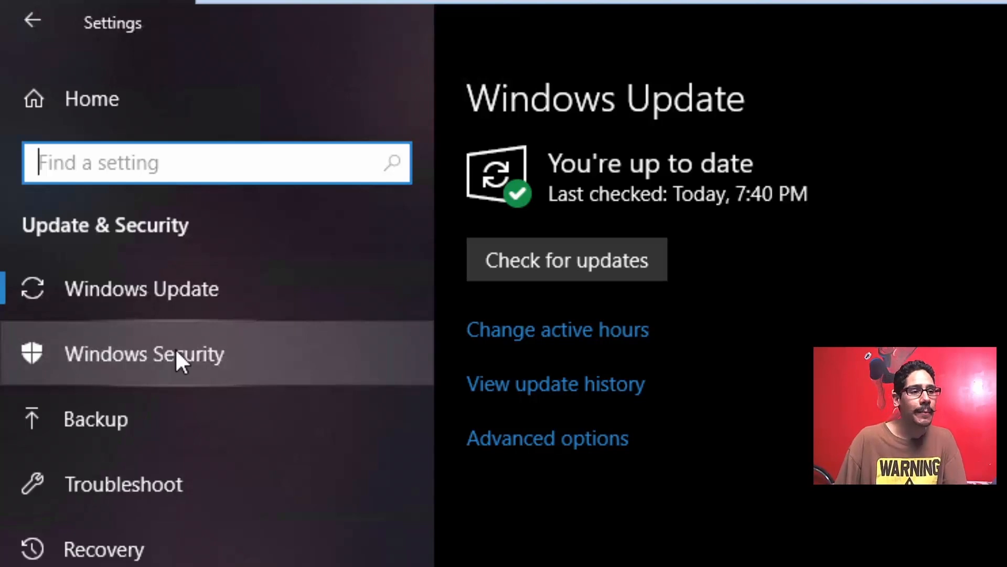
Navigate Update & Security > Windows Security to the Account protection area.
{"action": "left_click", "coordinate": [142, 353]}
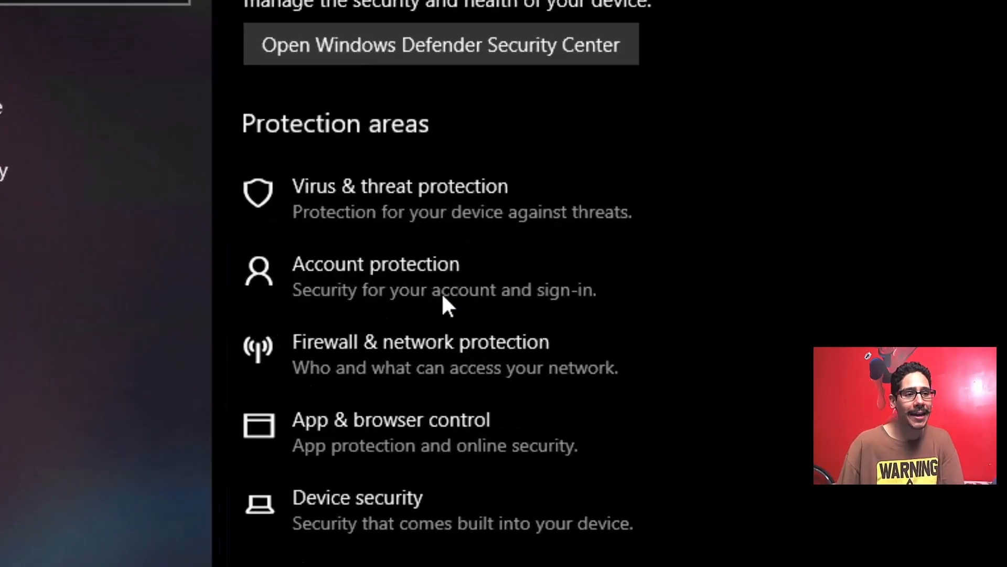
{"action": "left_click", "coordinate": [376, 263]}
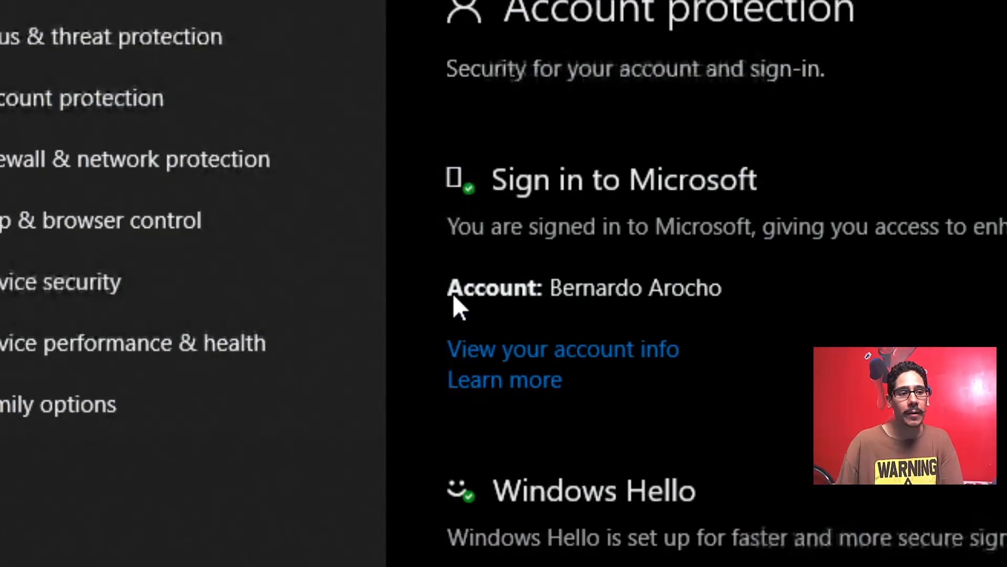